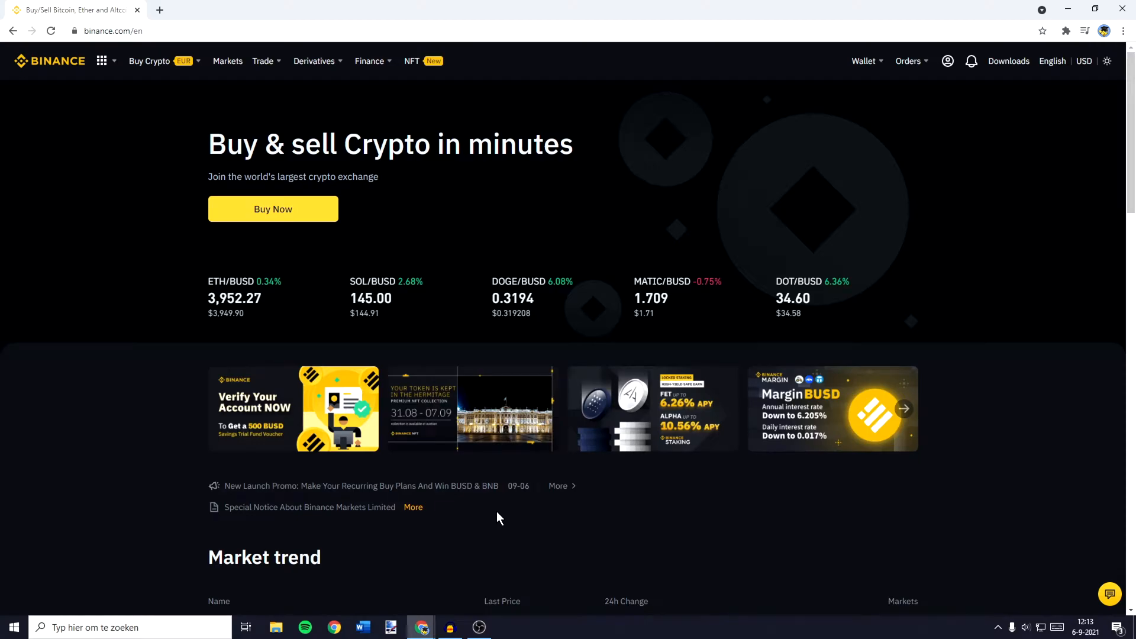
mouse_move(50, 61)
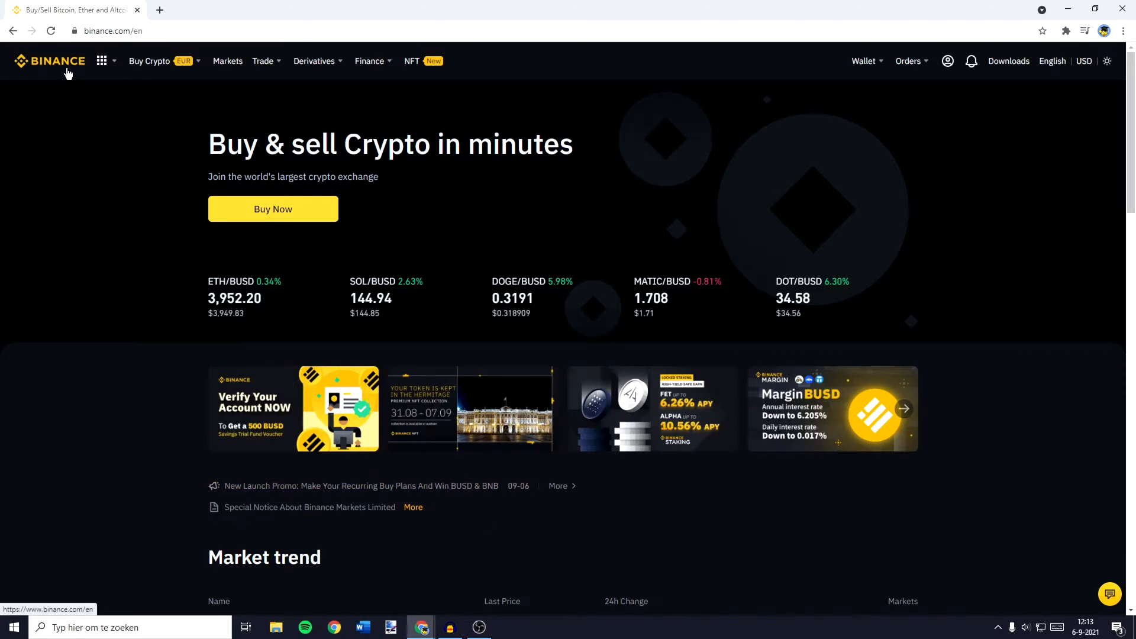
mouse_move(503, 419)
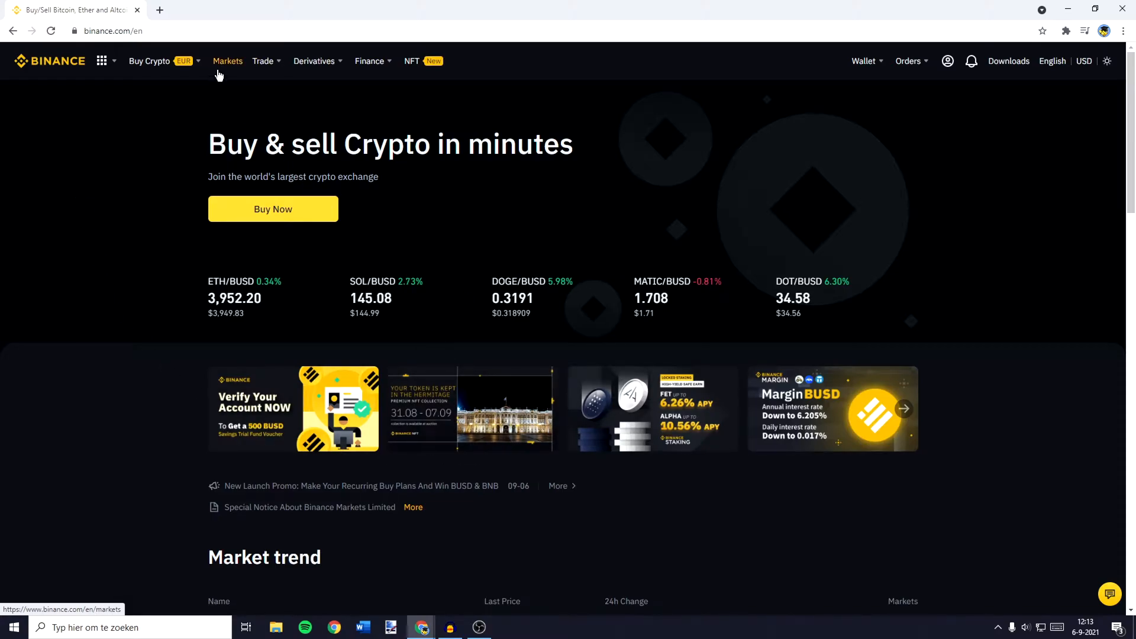
Search the spot markets list for 'audusd'.
left_click(228, 61)
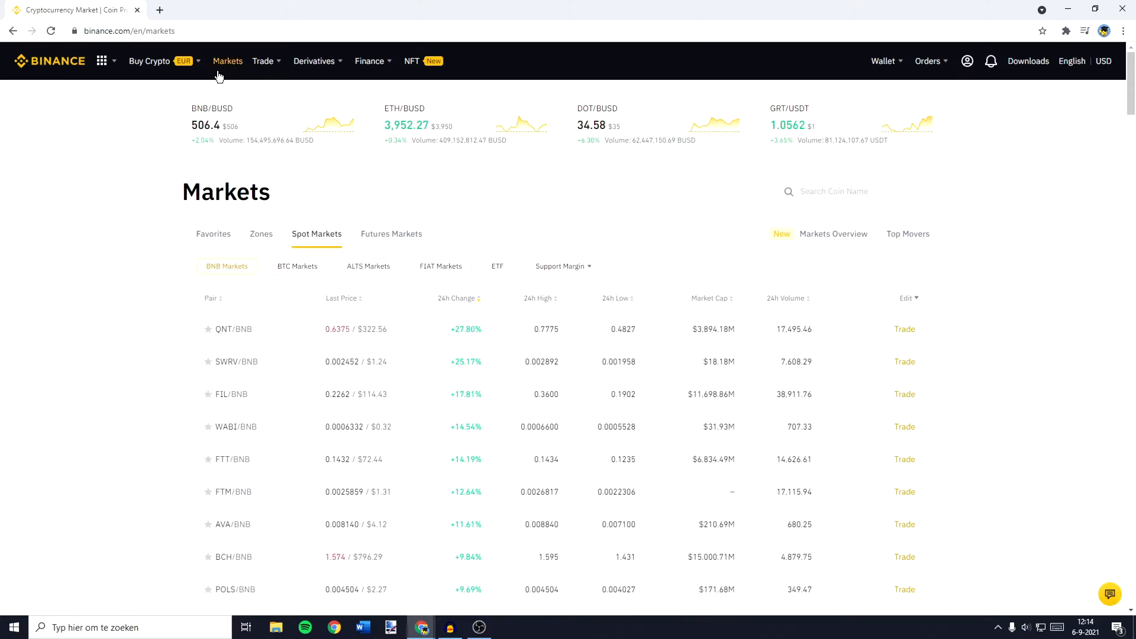
mouse_move(350, 152)
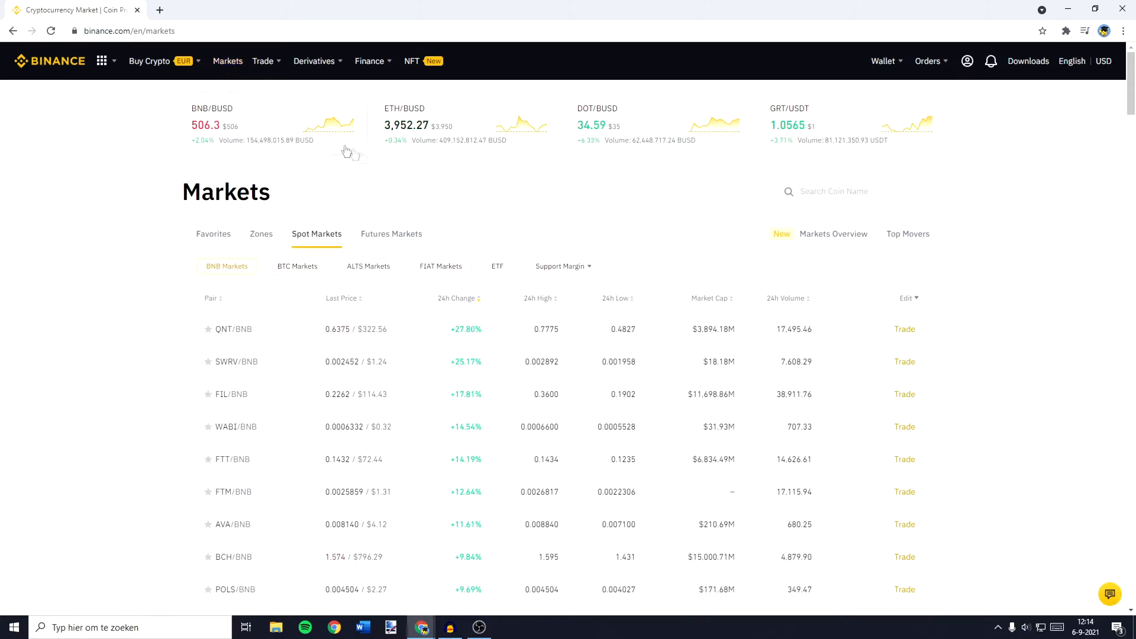
left_click(440, 266)
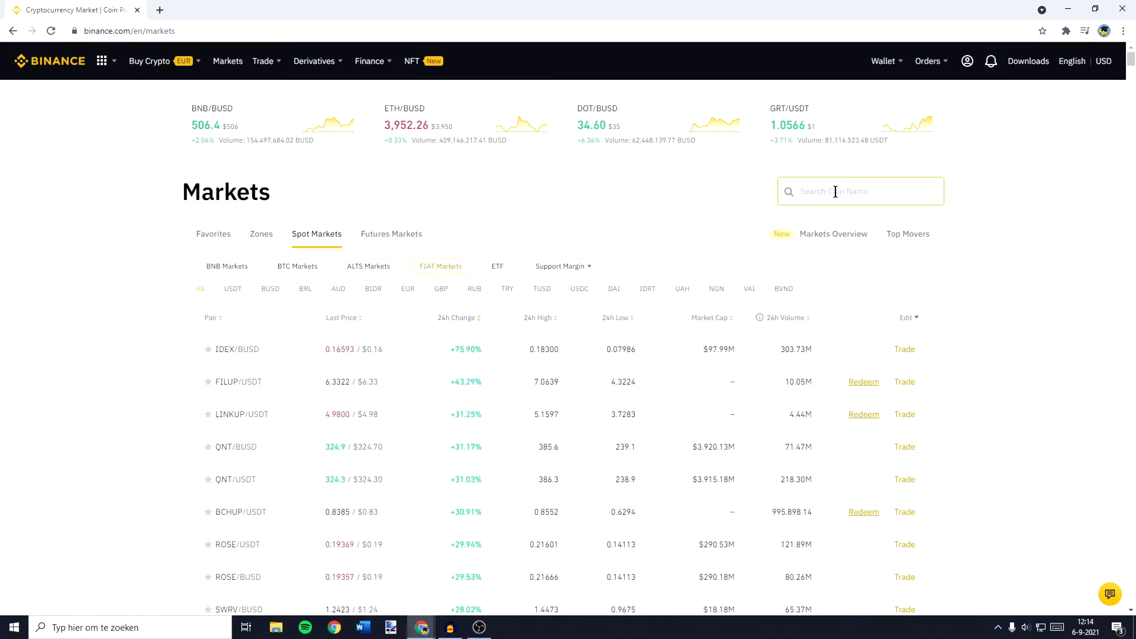
type("audusd")
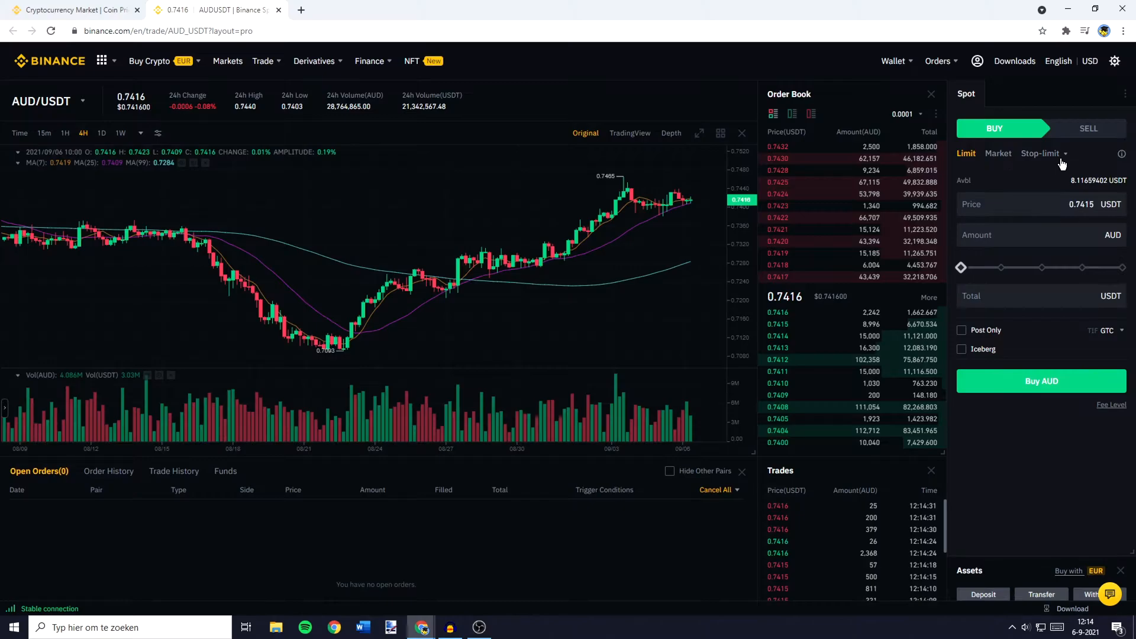
Open the AUD/USDT spot trading page from the search result.
left_click(1041, 153)
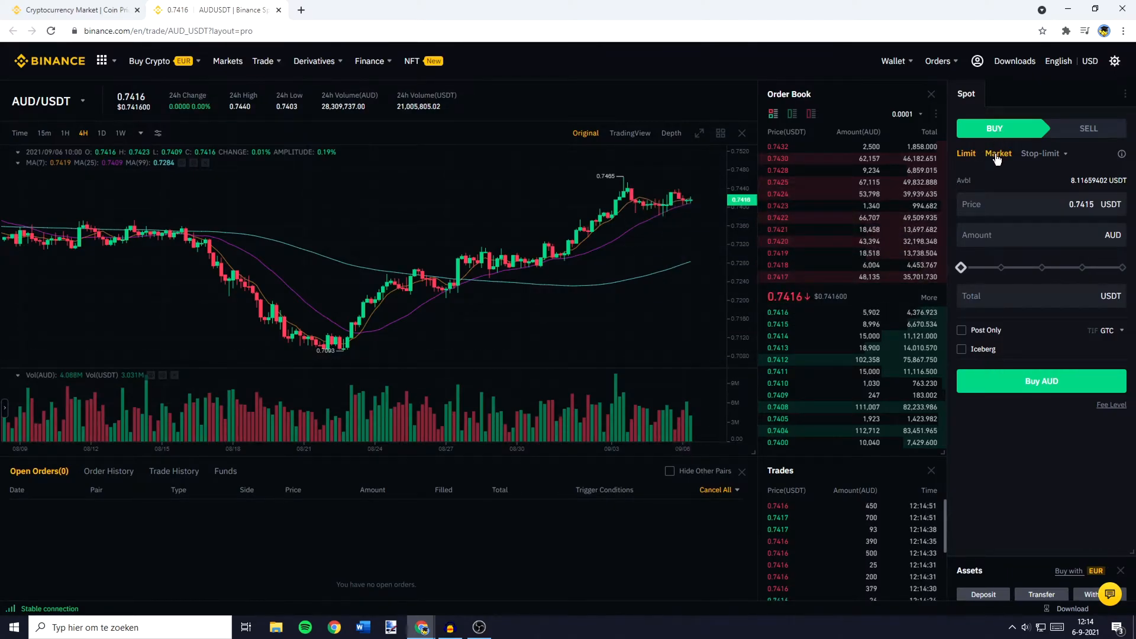
Set the AUD buy order to Market with a total of 100 USDT.
left_click(998, 153)
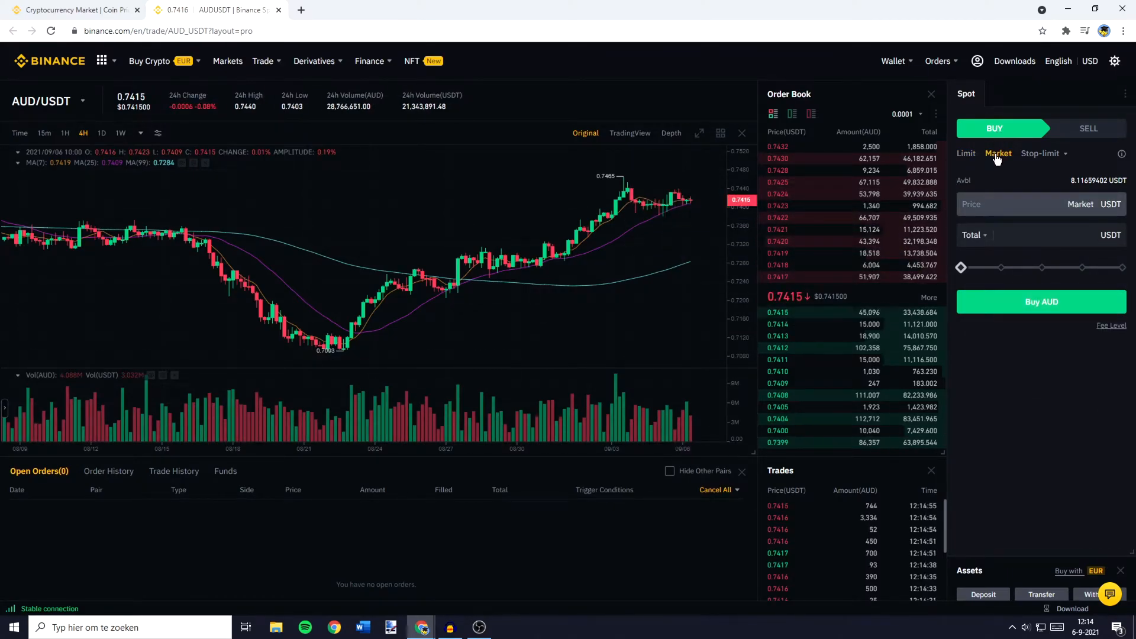
left_click(1028, 235)
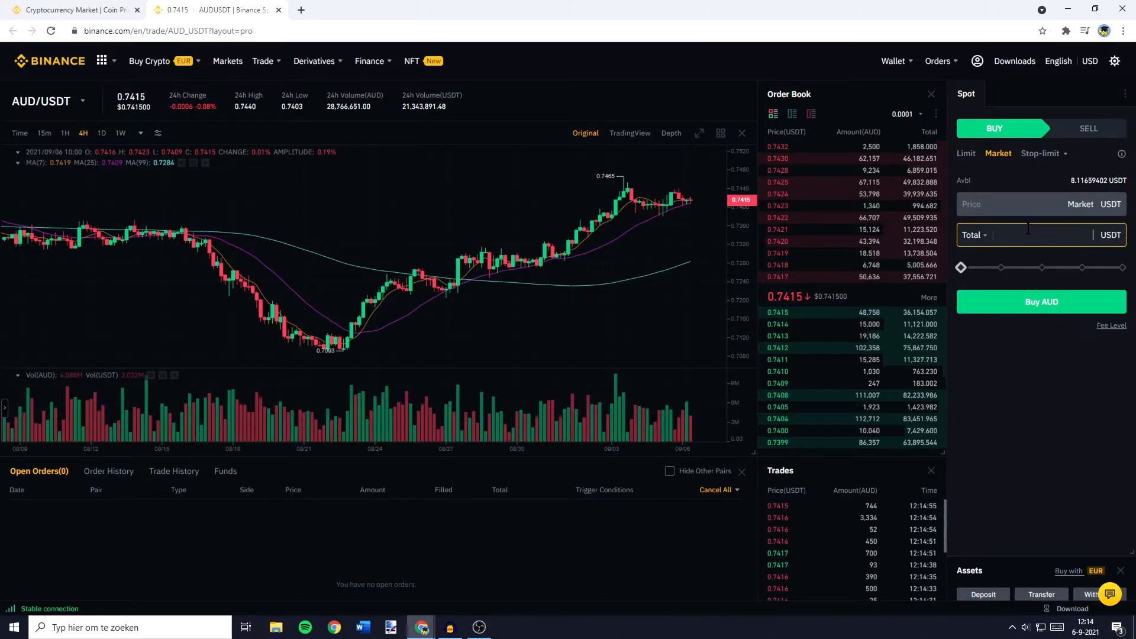
type("100")
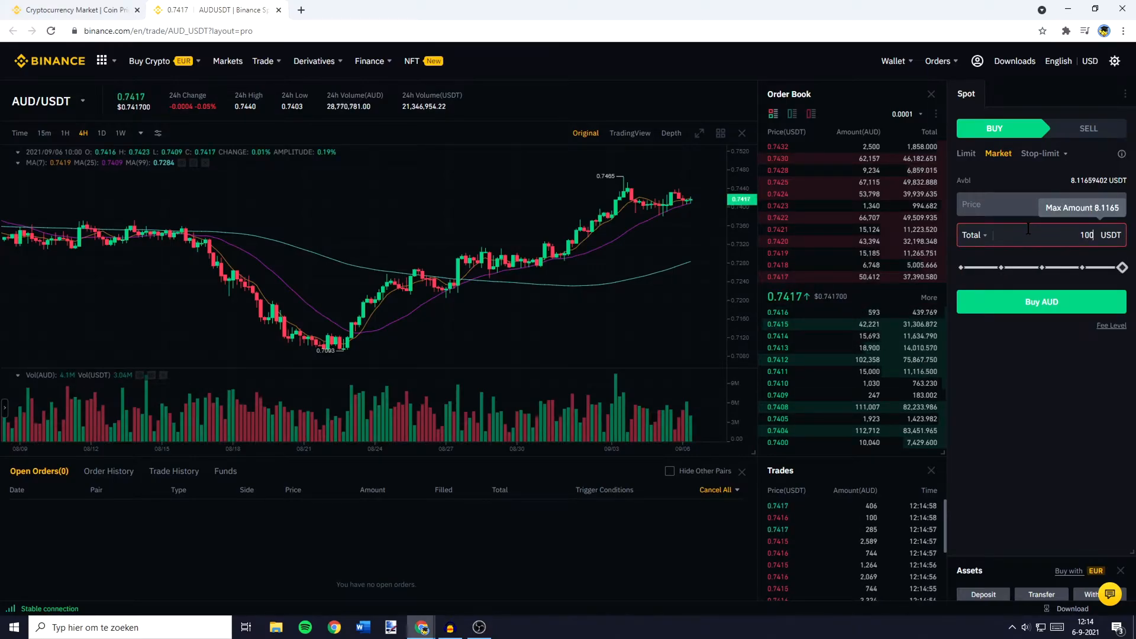